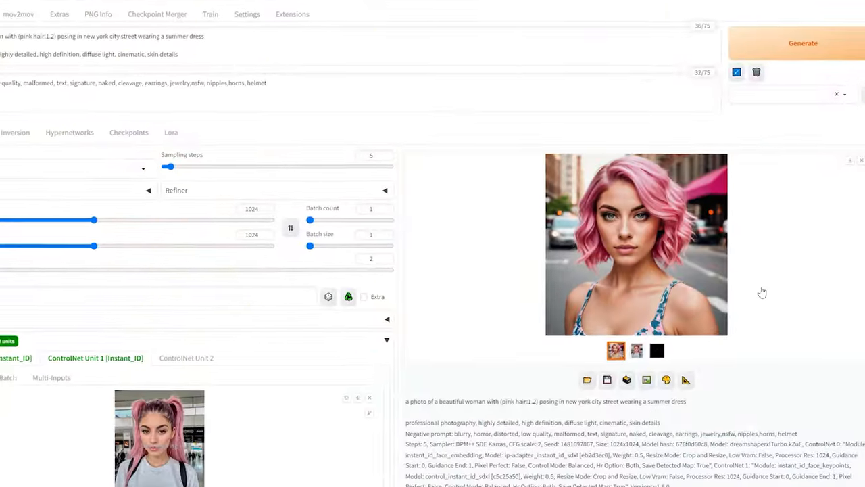
Step: View the pink-haired portrait full size, close it, and scroll up to the viking man result
left_click(636, 244)
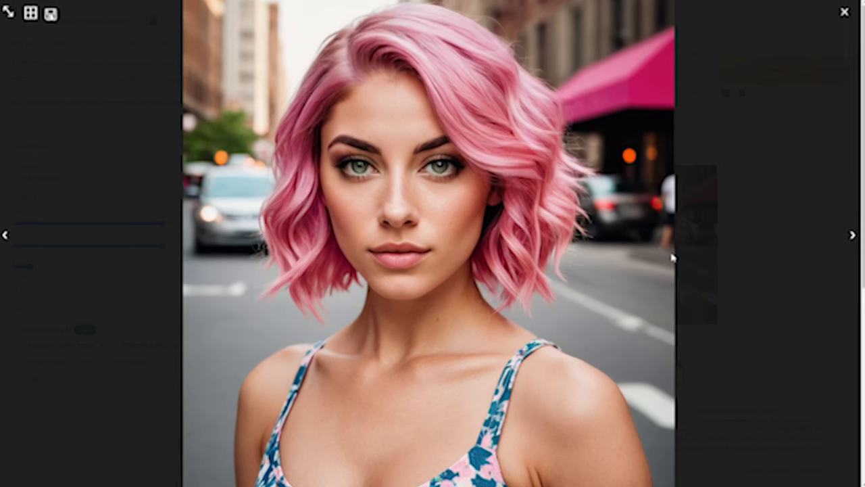
left_click(844, 11)
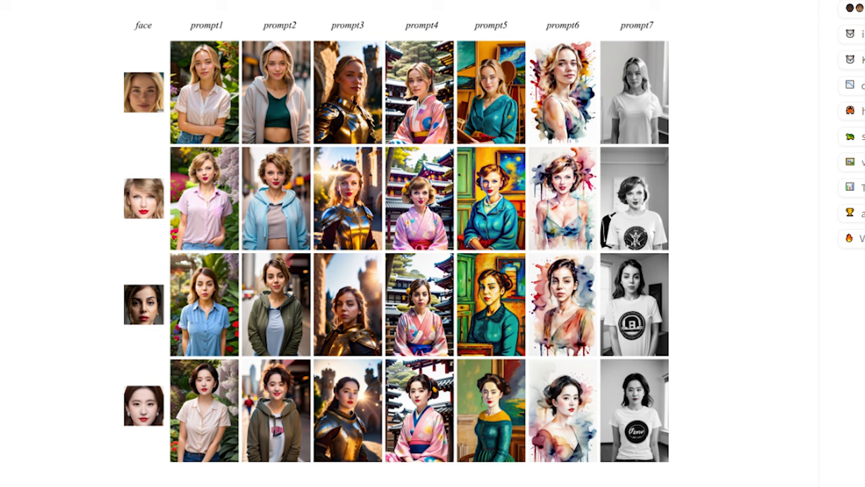
scroll("up", 3)
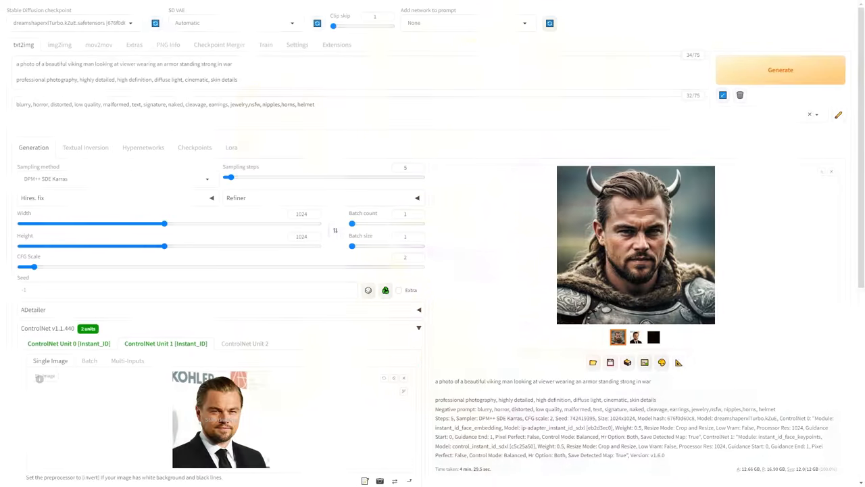
left_click(636, 244)
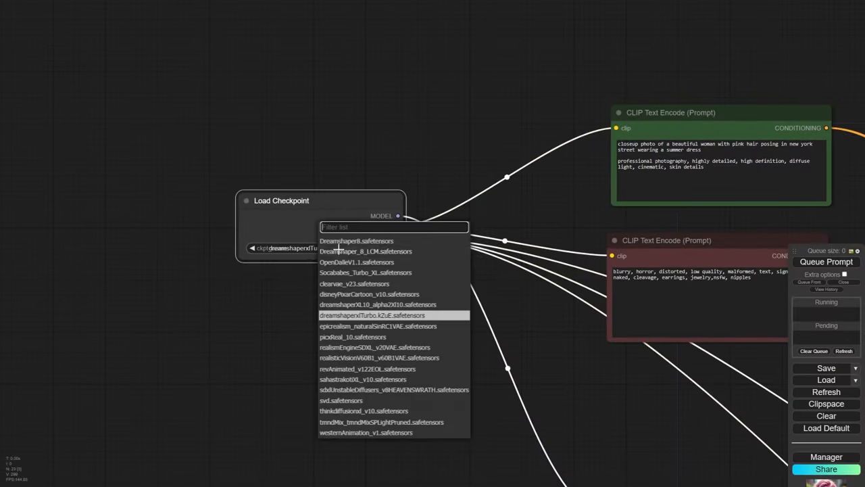
left_click(372, 315)
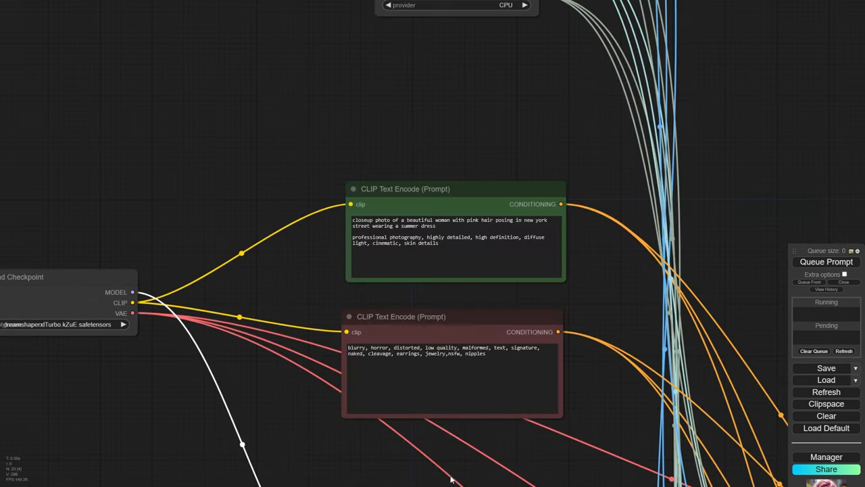
left_click(356, 158)
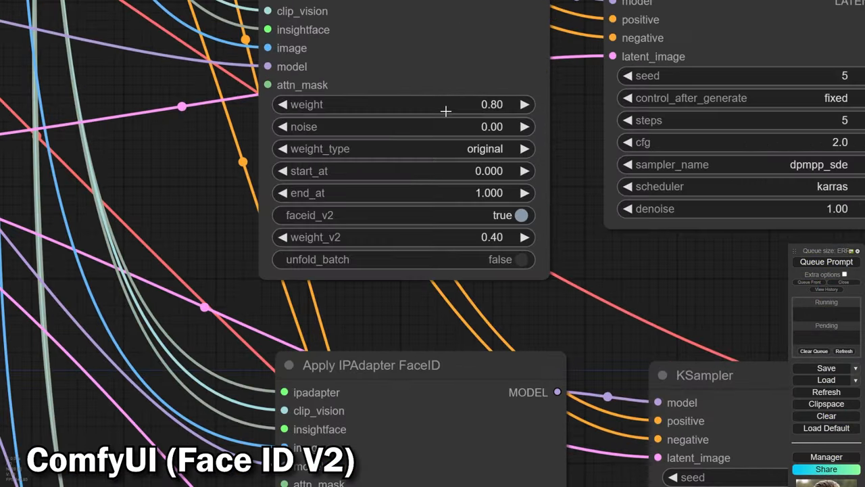
left_click(515, 215)
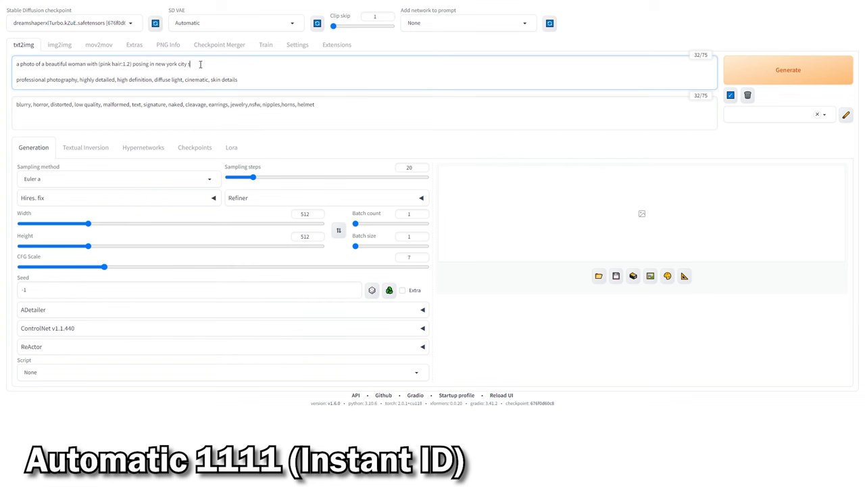
Step: Check the installed extensions and load the pink-haired reference face into ControlNet Instant_ID
left_click(337, 44)
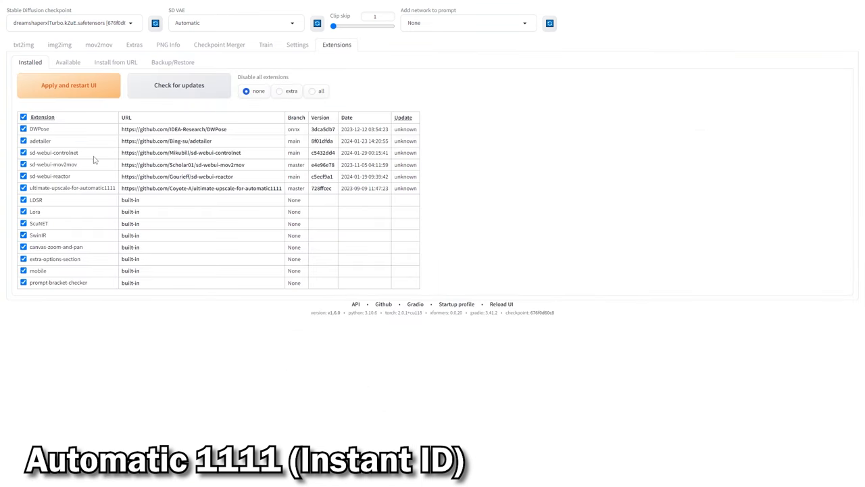
double_click(65, 152)
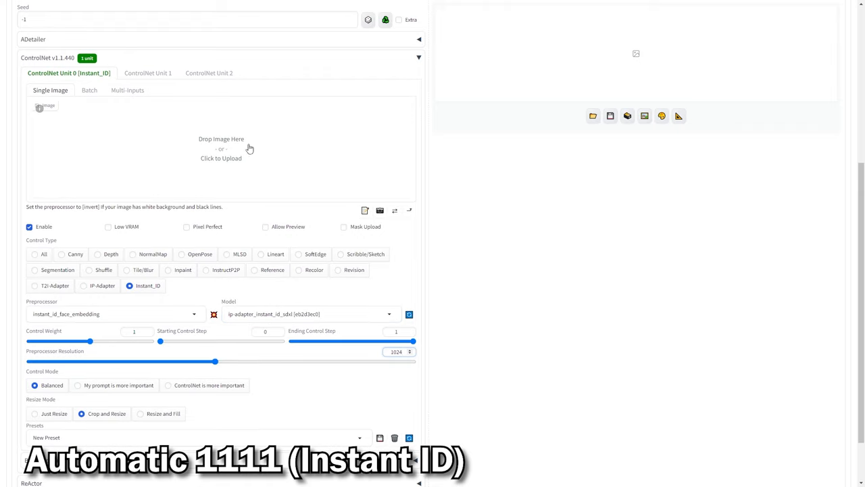
left_click(148, 73)
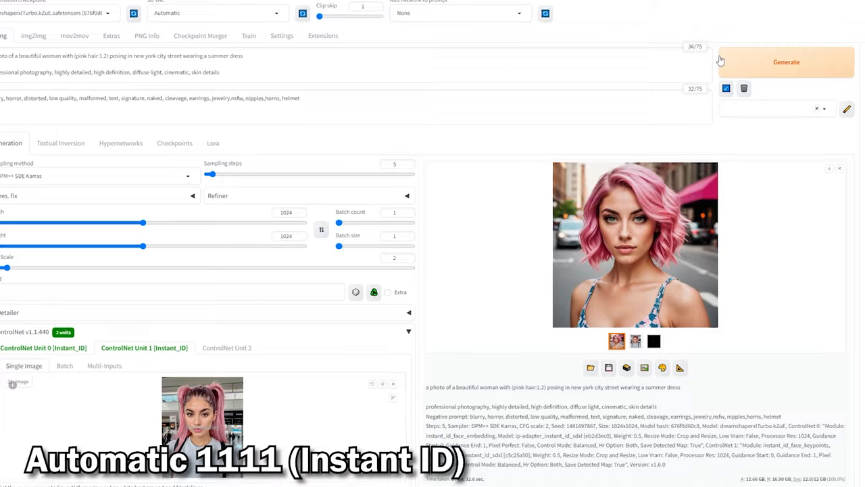
Step: Scroll down to the output gallery and enlarge the pink-haired New York portrait
scroll("down", 3)
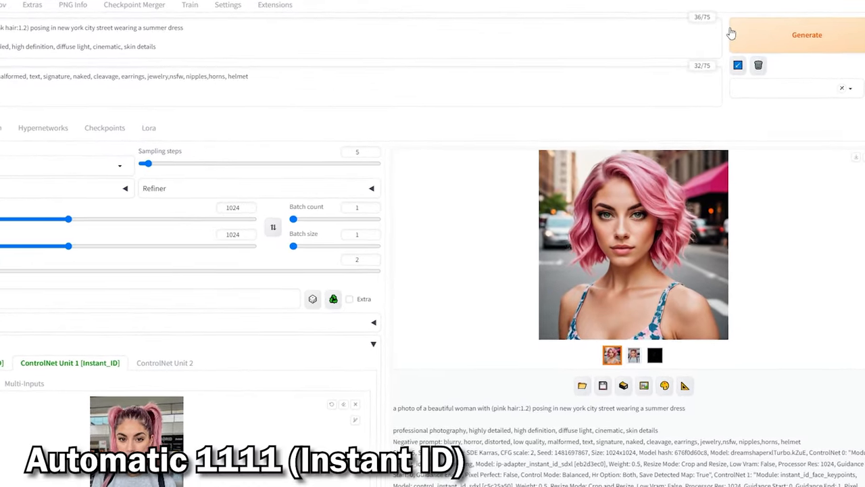
left_click(633, 244)
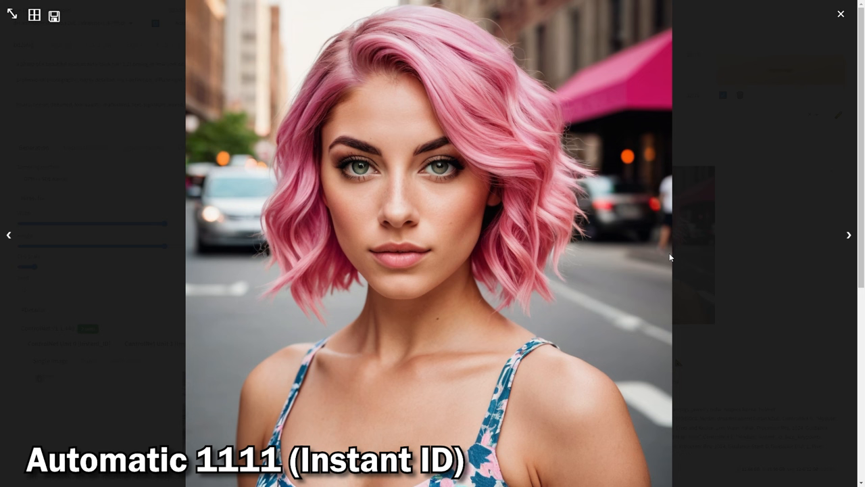
mouse_move(643, 248)
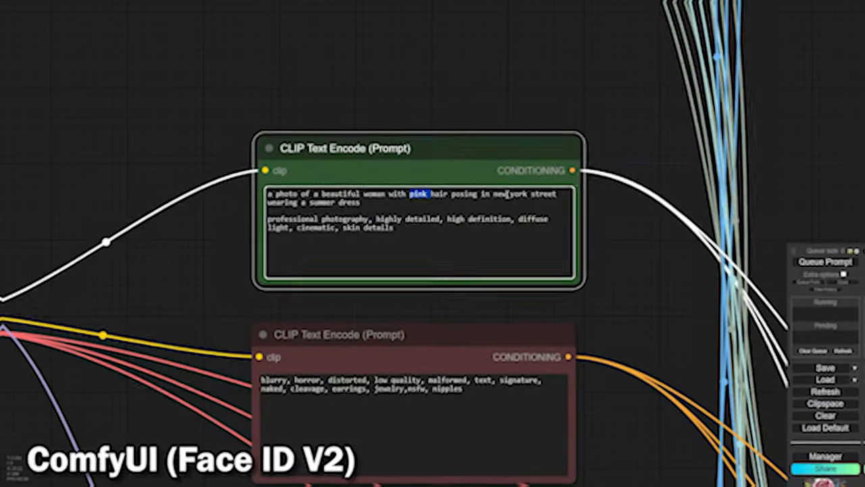
Step: Rewrite the prompt to 'black hair' and replace 'summer dress' with 'pink tank top'
type("black hair")
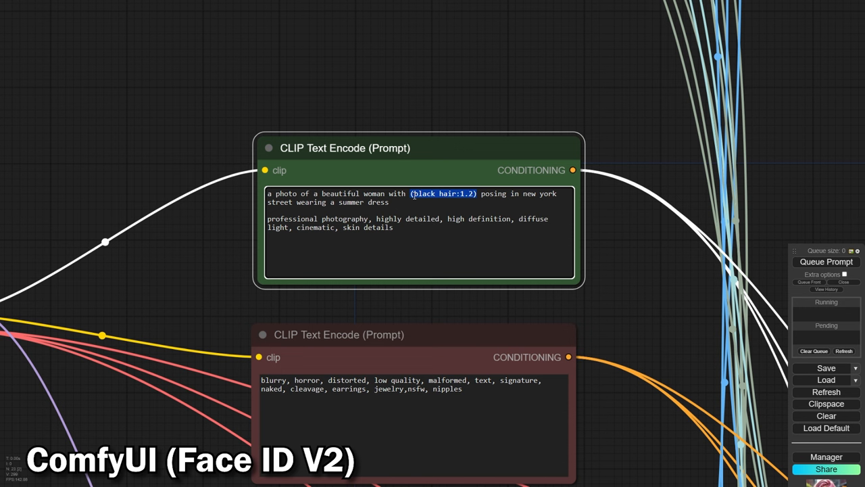
double_click(379, 202)
type("p")
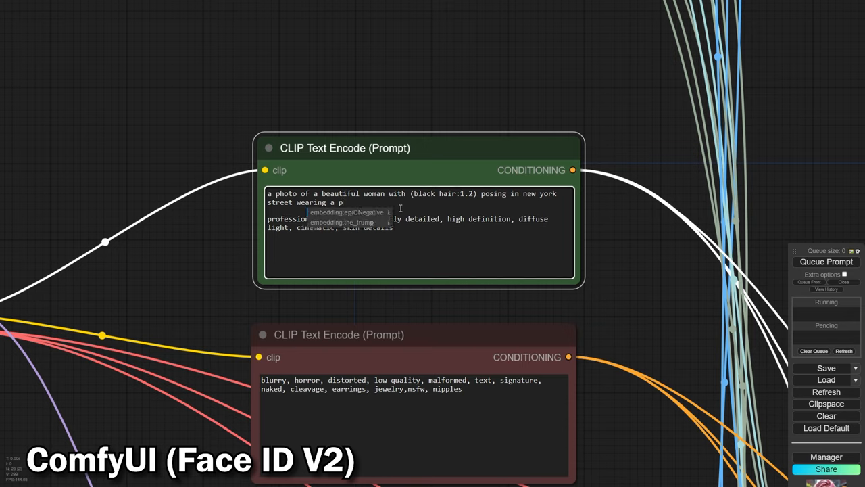
type("ink tank top")
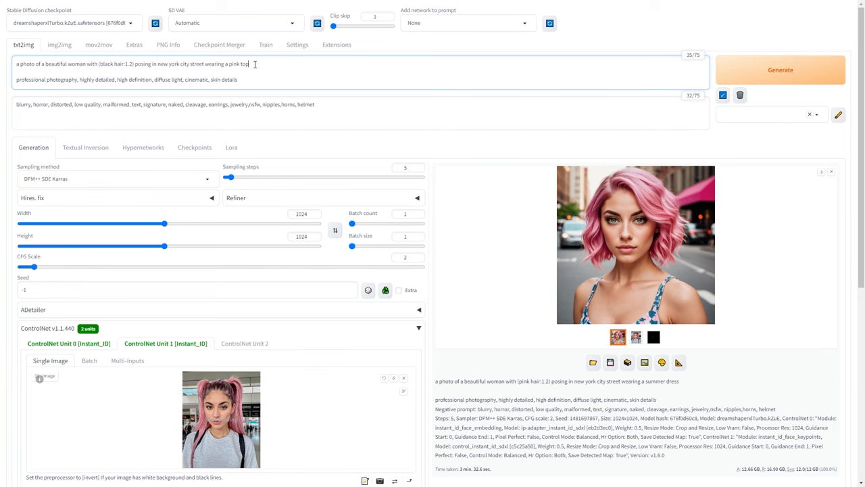
Step: Generate and view the black-haired pink tank top portrait, then generate the blond viking woman
left_click(780, 70)
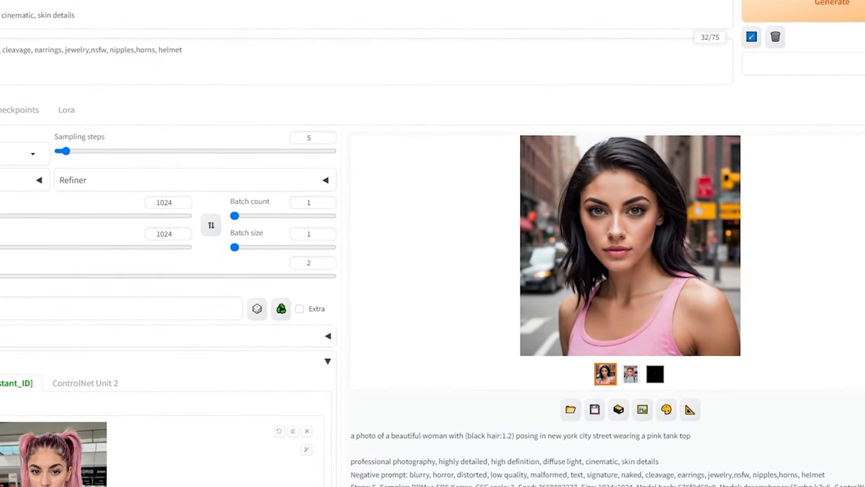
left_click(630, 244)
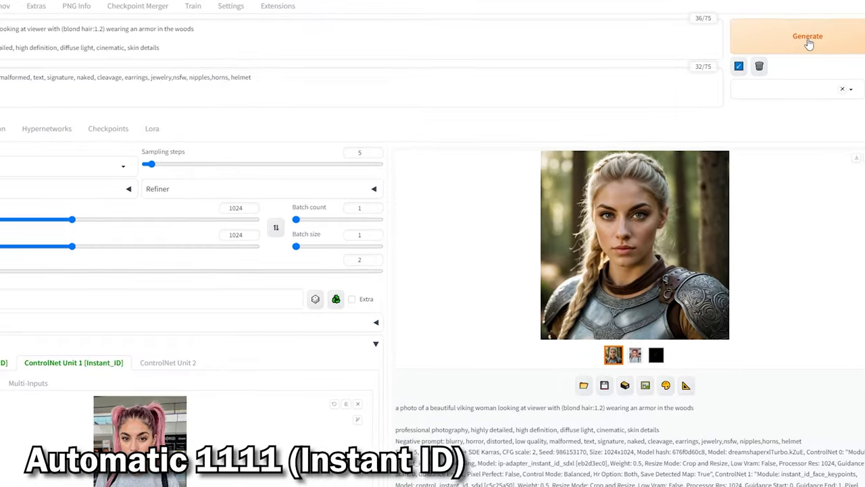
left_click(807, 36)
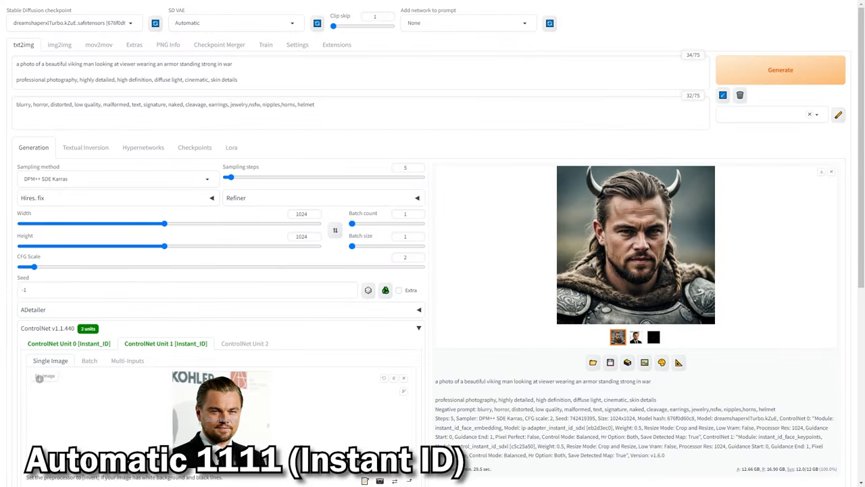
Step: Enlarge the horned viking man portrait in the lightbox, then close it
left_click(635, 244)
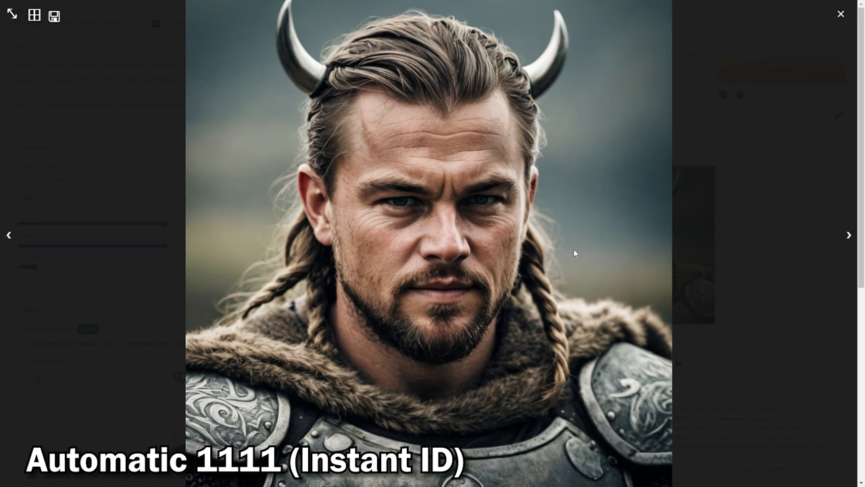
mouse_move(548, 271)
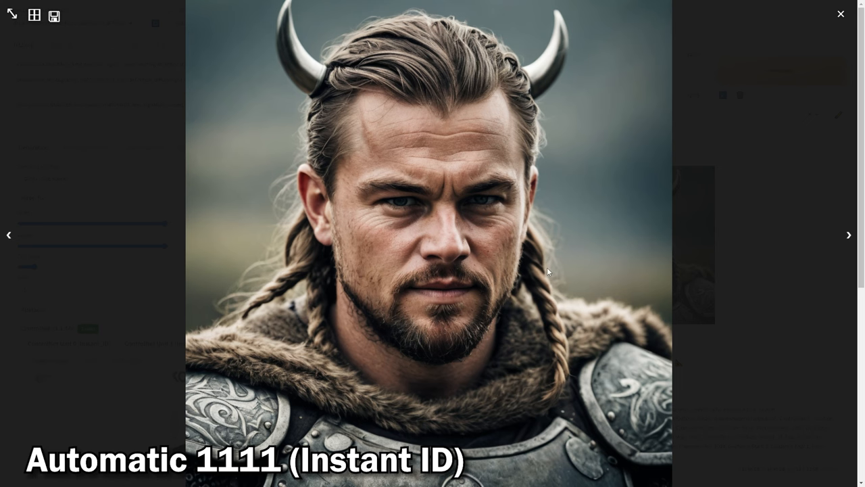
left_click(841, 14)
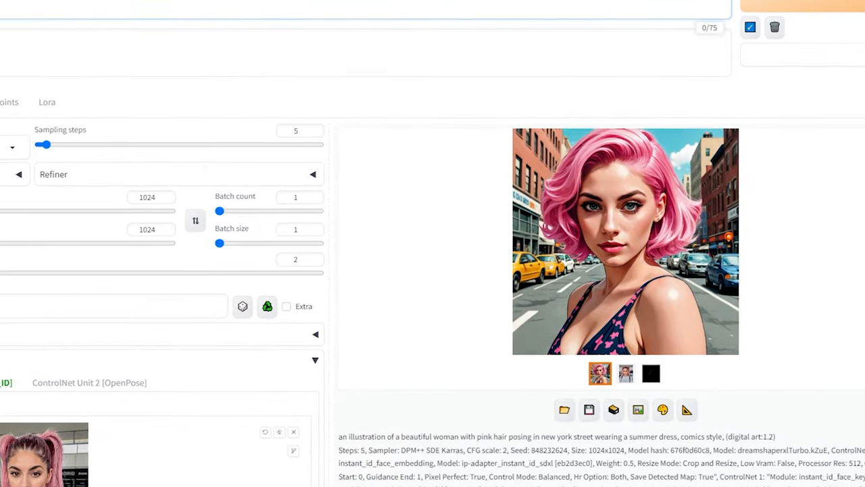
Step: Open the comic-style portrait and then the fur-coat winter portrait full size, closing each
left_click(625, 241)
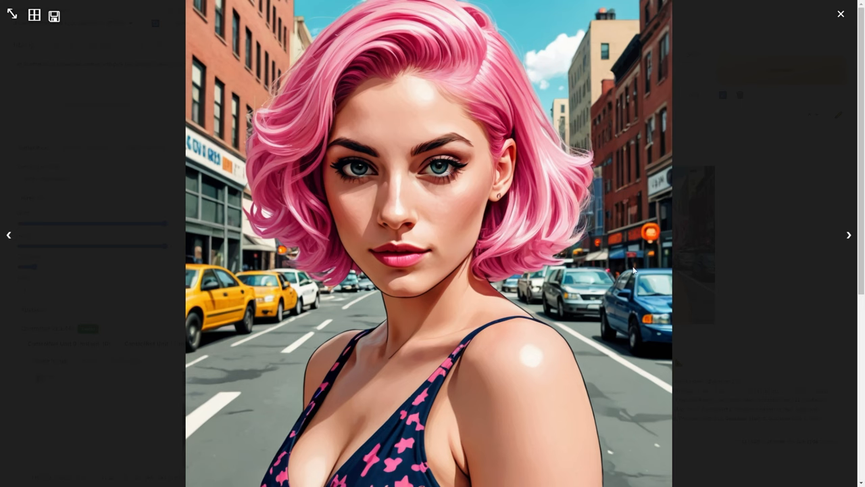
mouse_move(547, 347)
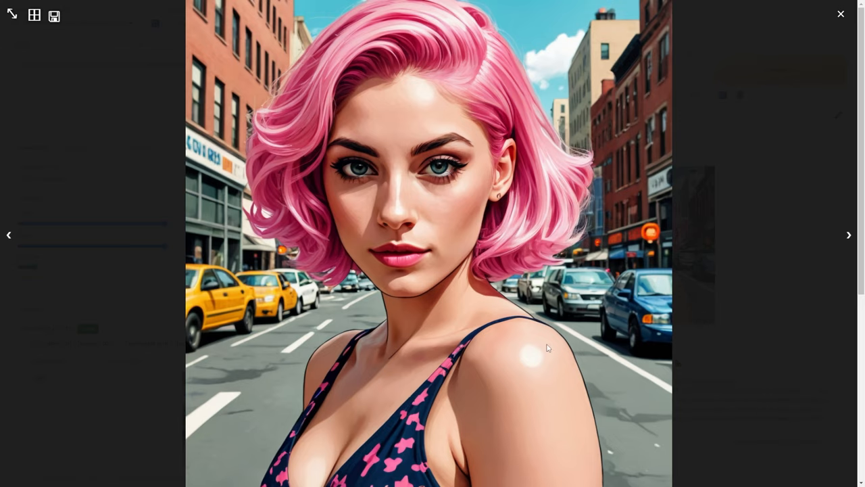
left_click(841, 14)
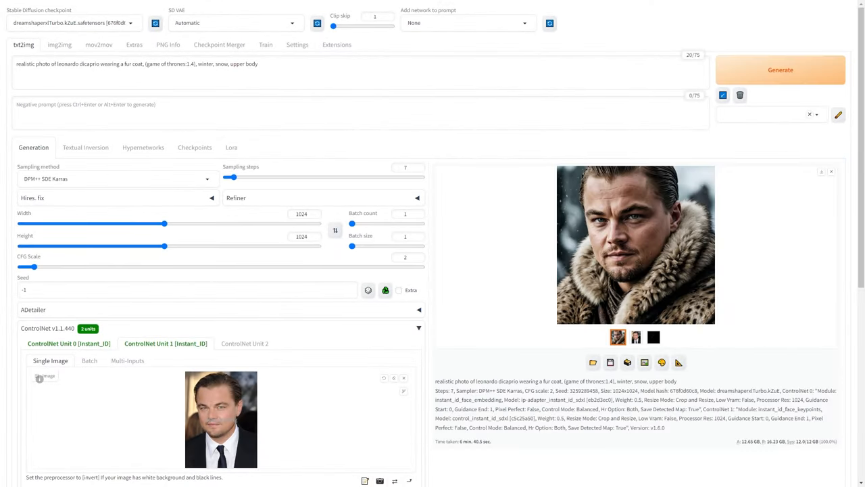
left_click(635, 243)
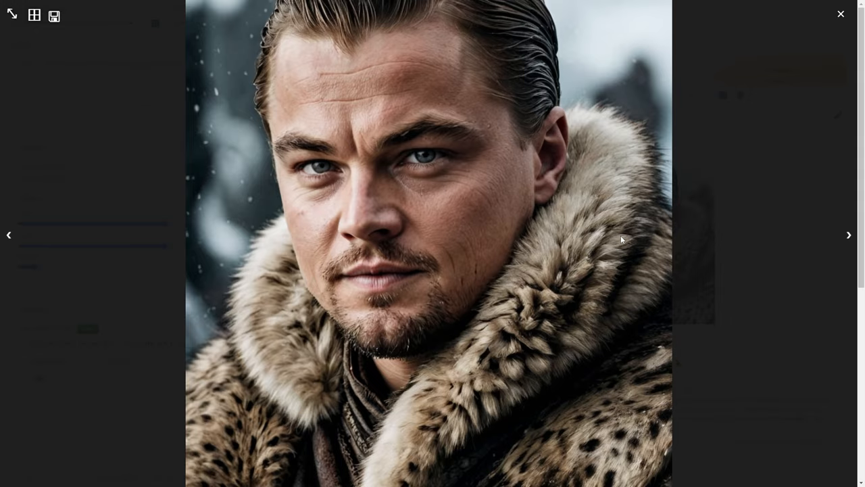
left_click(841, 13)
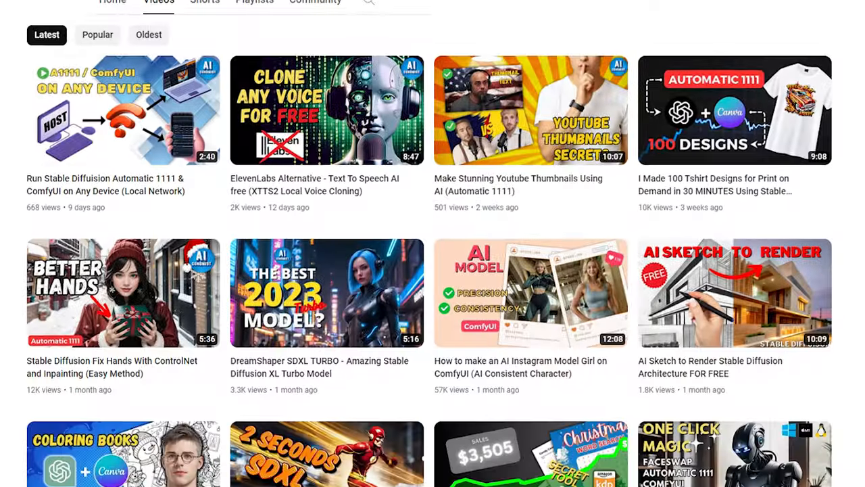